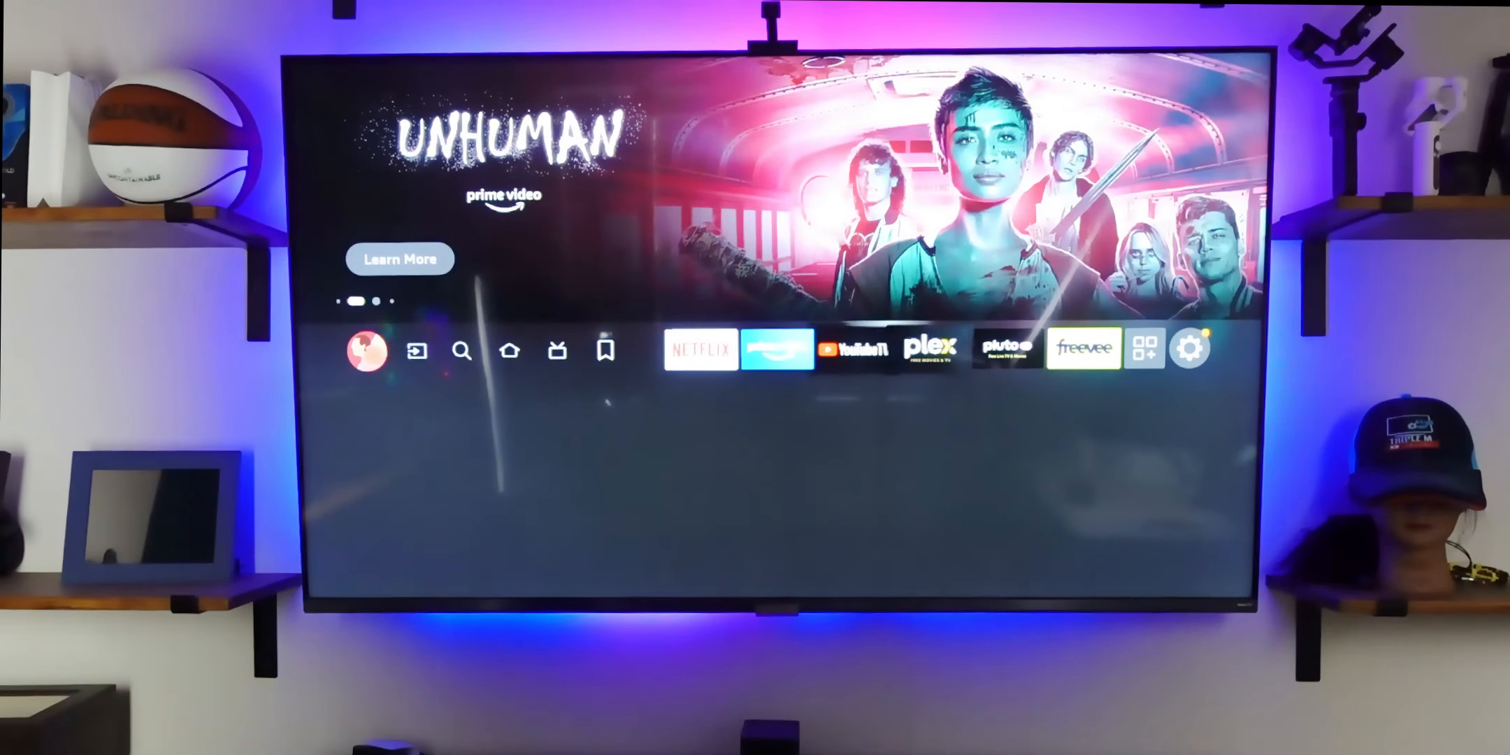
Open the Fire TV Settings grid from the home screen gear
{"action": "left_click", "coordinate": [1189, 349]}
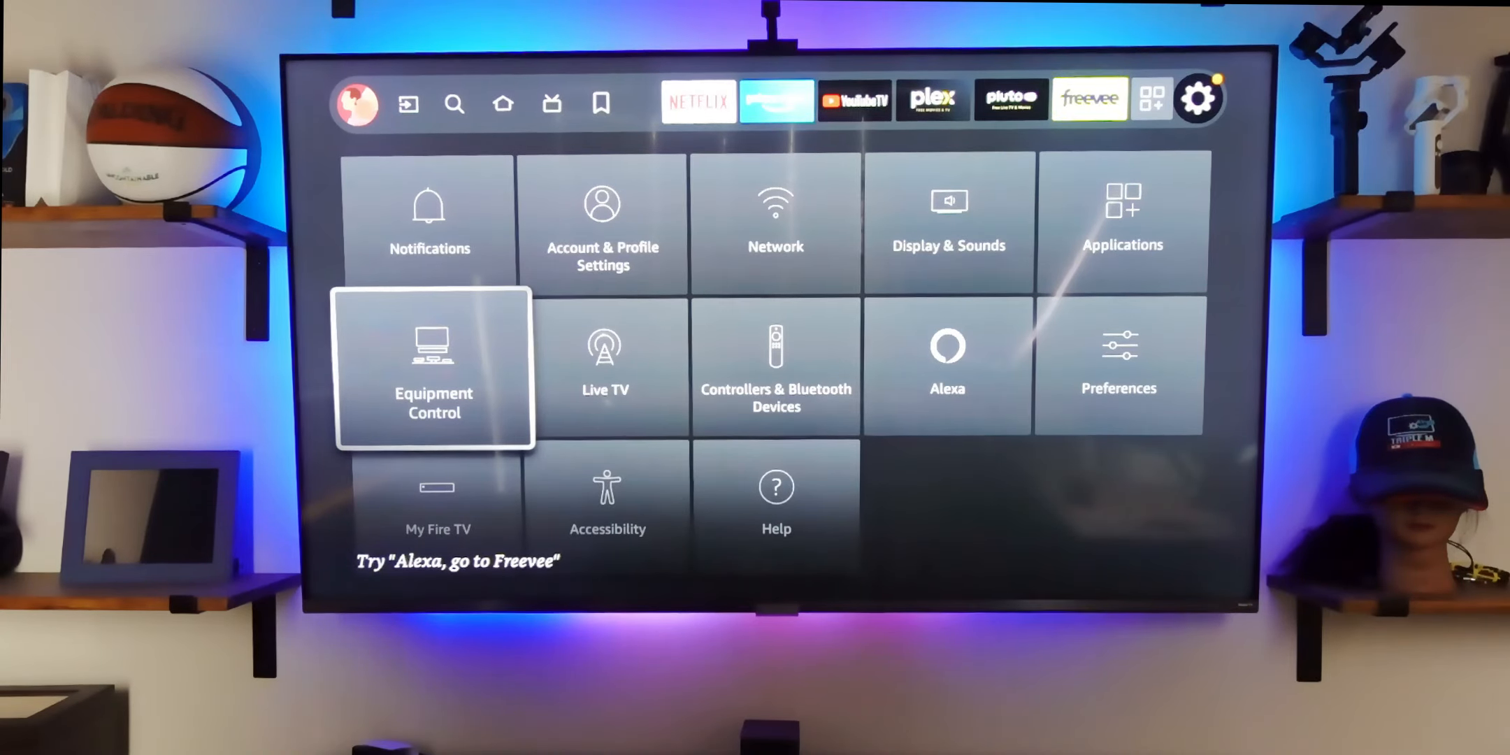
In Equipment Control, choose Set Up Equipment Again and confirm OK to reach the Cube setup intro
{"action": "left_click", "coordinate": [432, 366]}
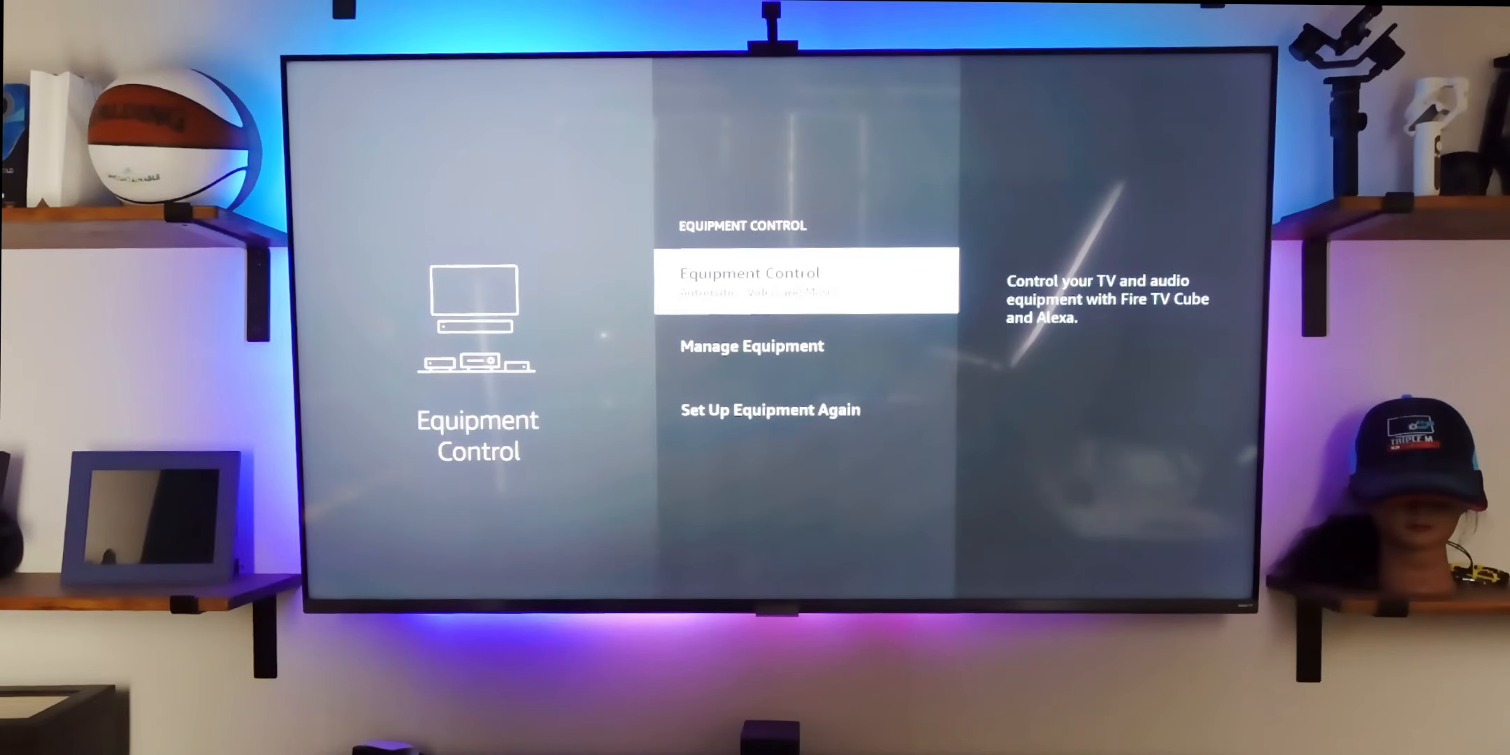
{"action": "scroll", "scroll_direction": "down", "scroll_amount": 3}
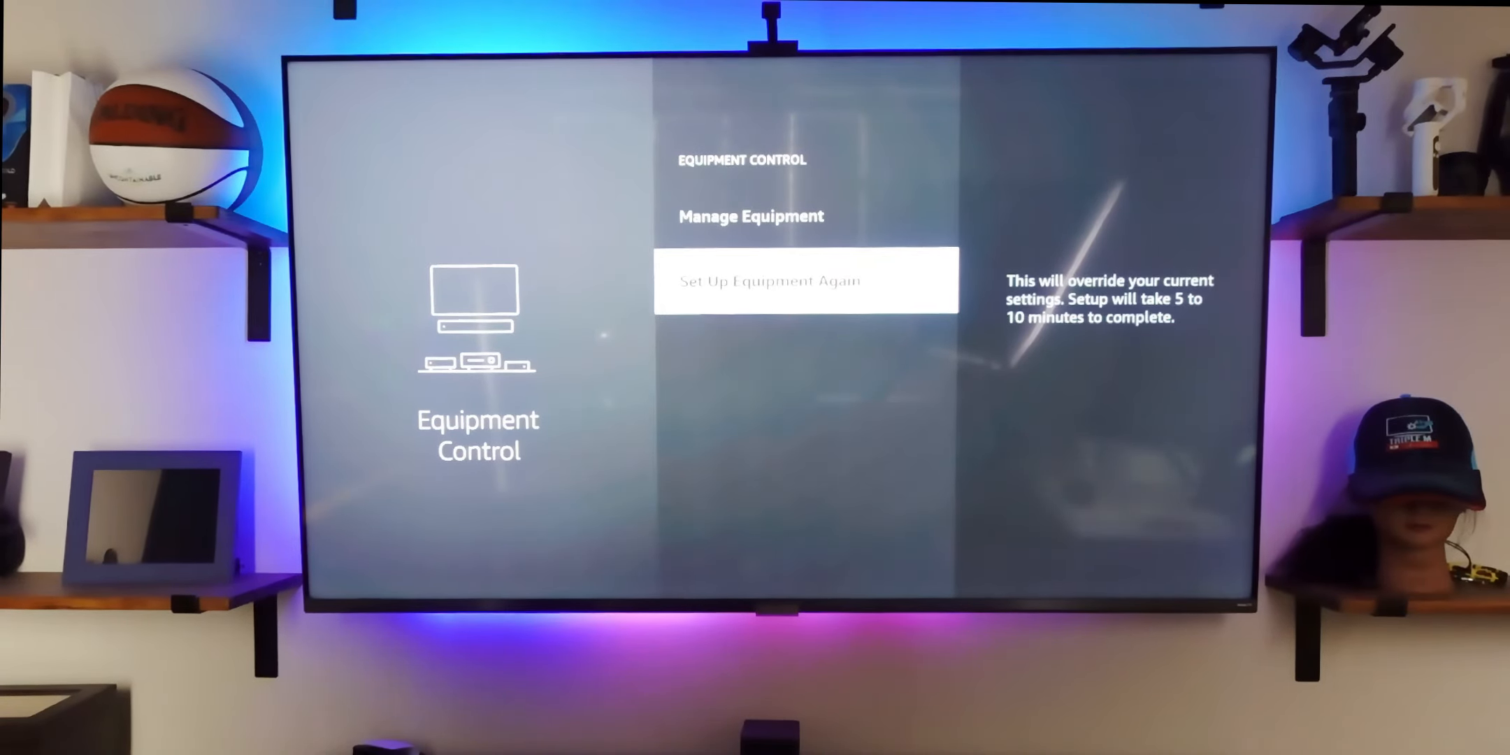
{"action": "scroll", "scroll_direction": "up", "scroll_amount": 3}
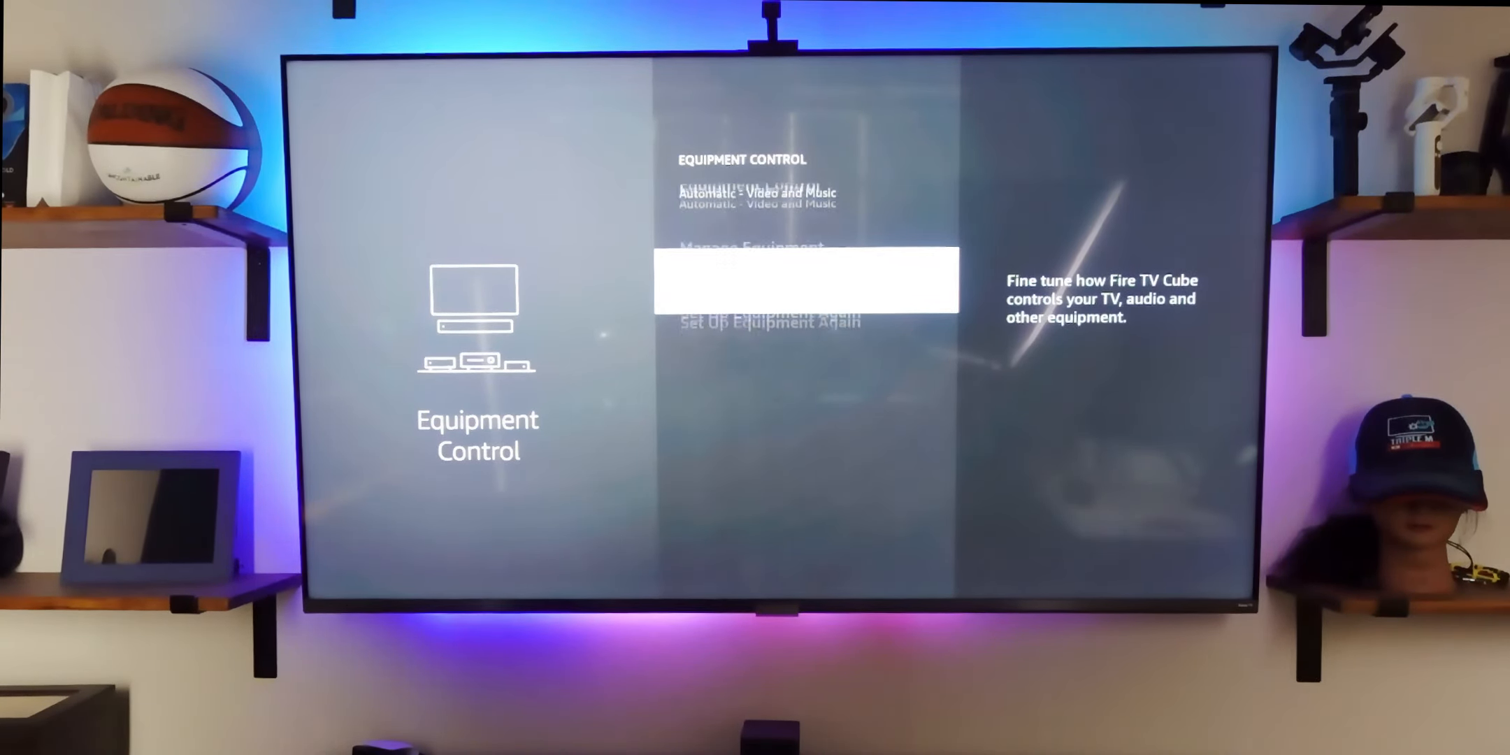
{"action": "left_click", "coordinate": [770, 322]}
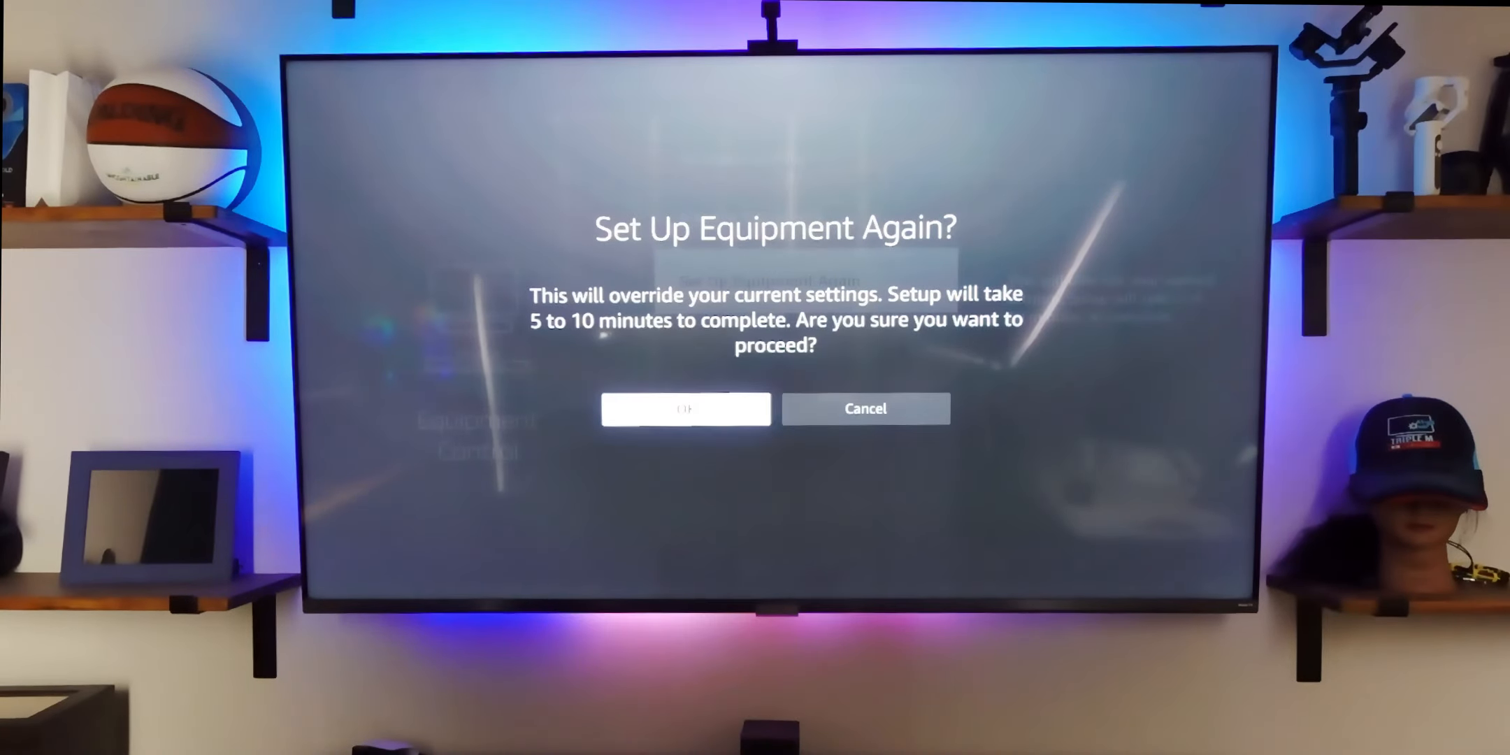
{"action": "left_click", "coordinate": [864, 408]}
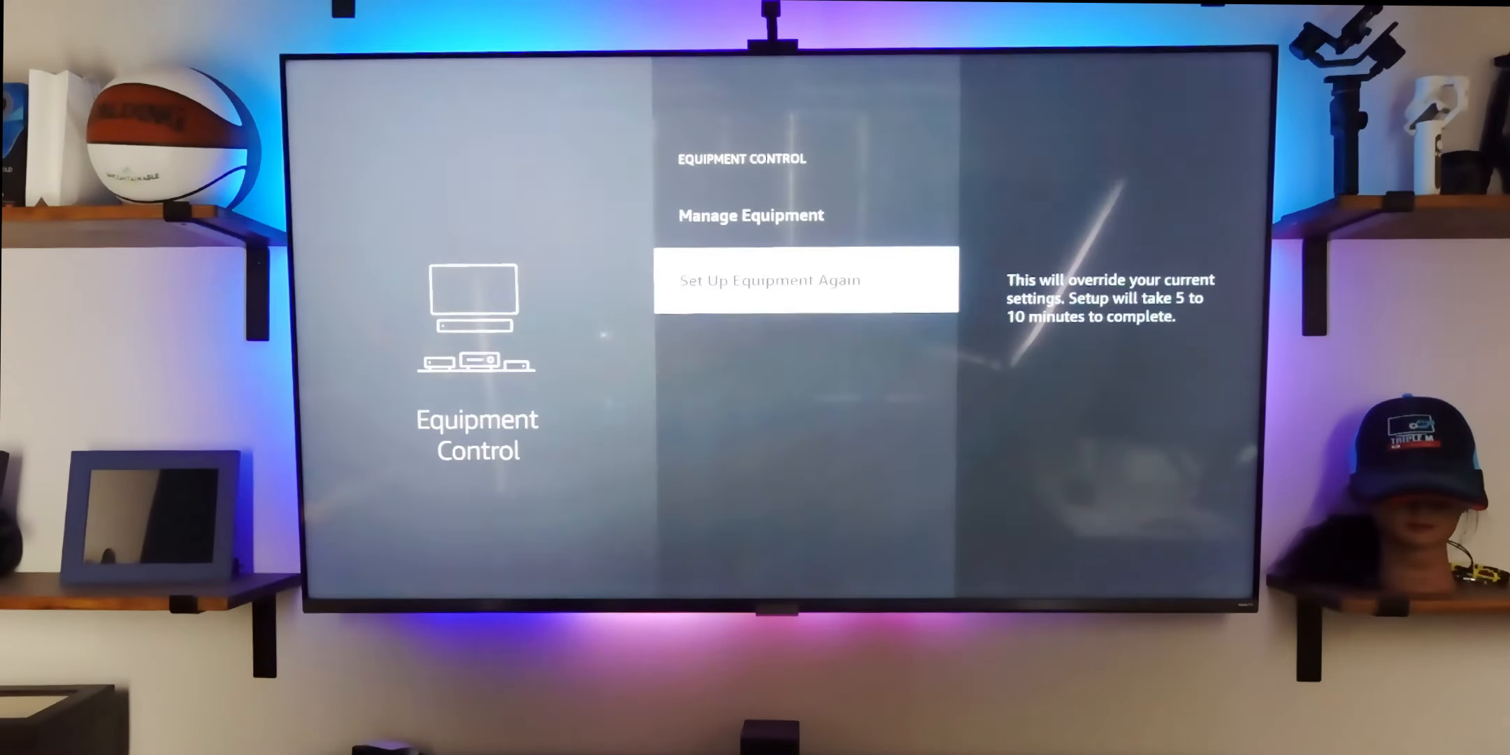
{"action": "left_click", "coordinate": [806, 279]}
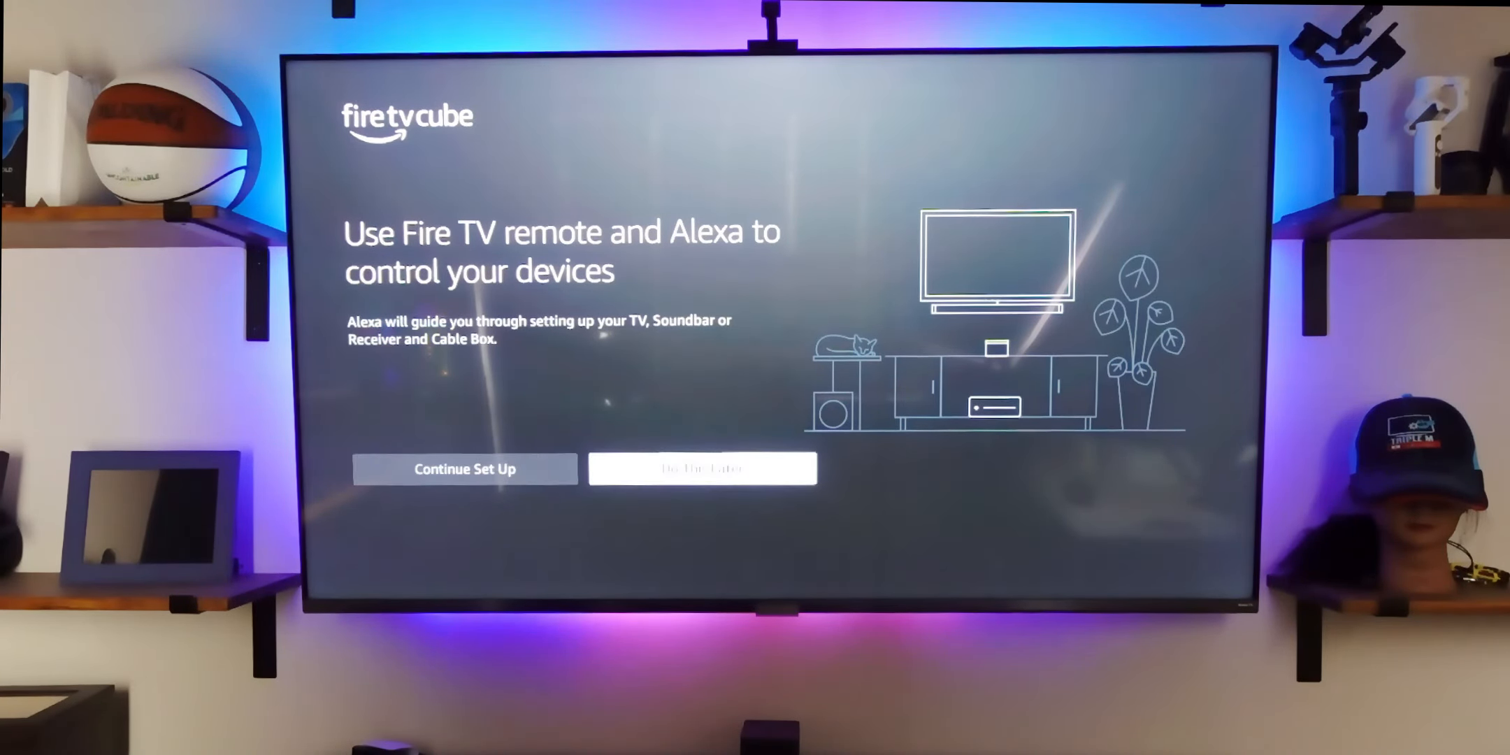
Continue setup past the Cube placement tips until the TCL TV is detected
{"action": "left_click", "coordinate": [462, 468]}
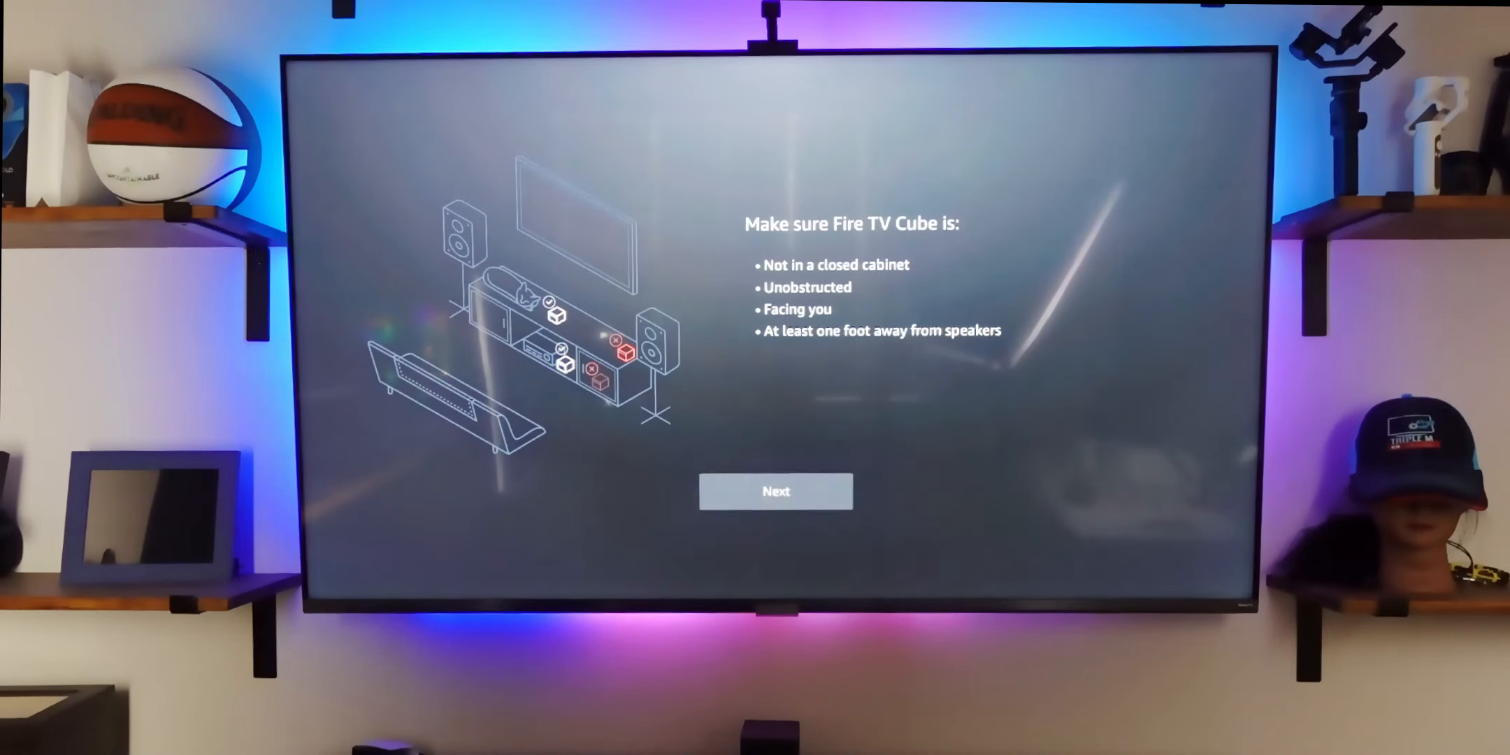
{"action": "left_click", "coordinate": [774, 490]}
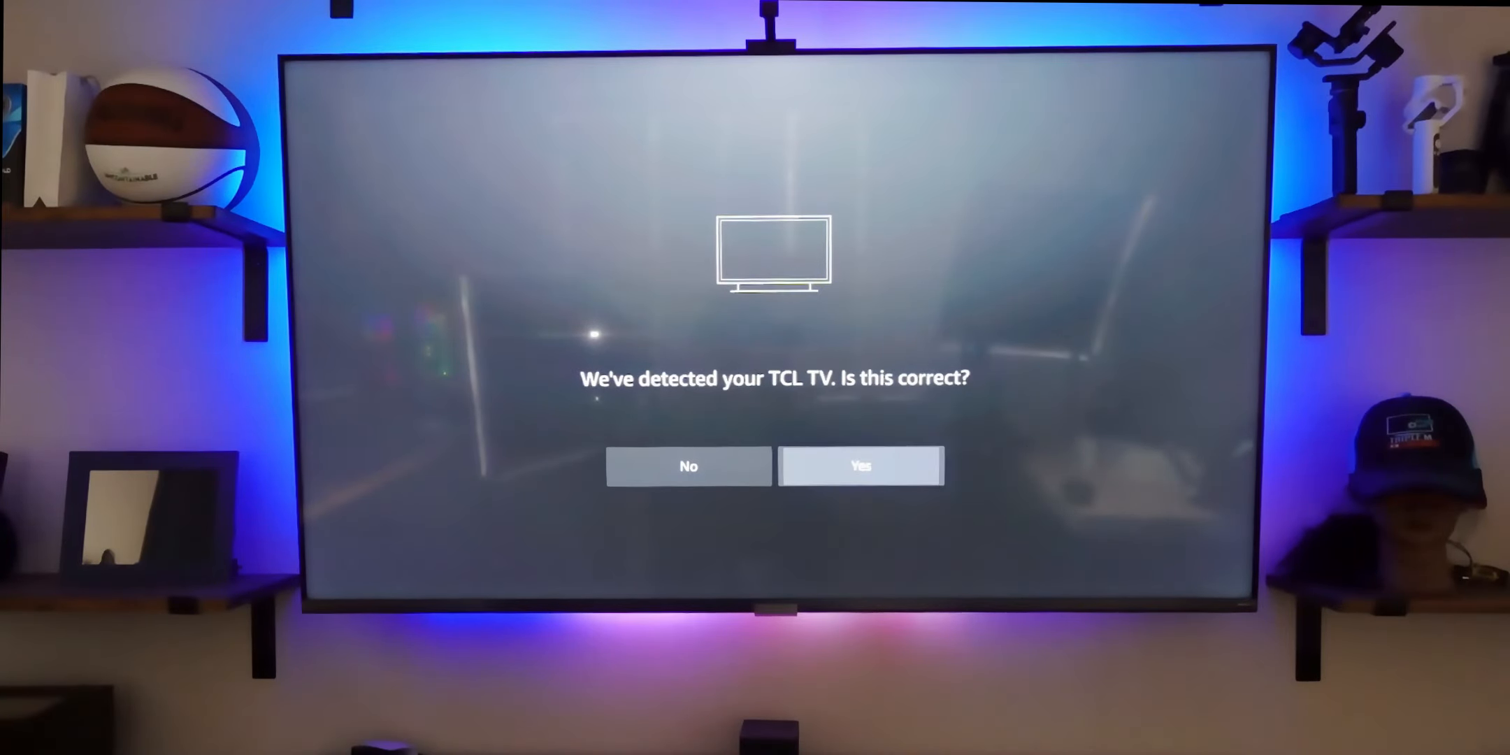
Confirm the TV is a TCL and proceed with the TV off/on power test
{"action": "left_click", "coordinate": [859, 465]}
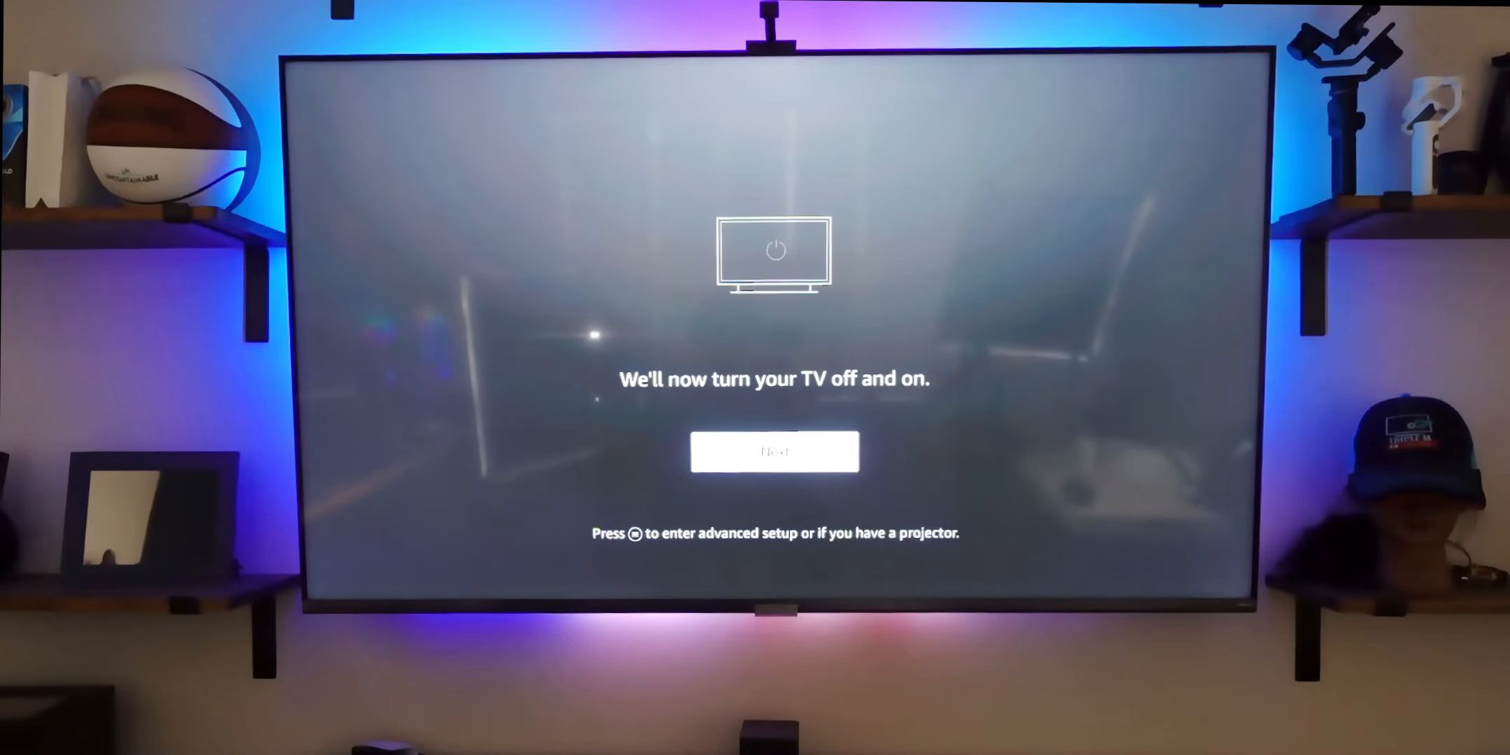
{"action": "left_click", "coordinate": [773, 452]}
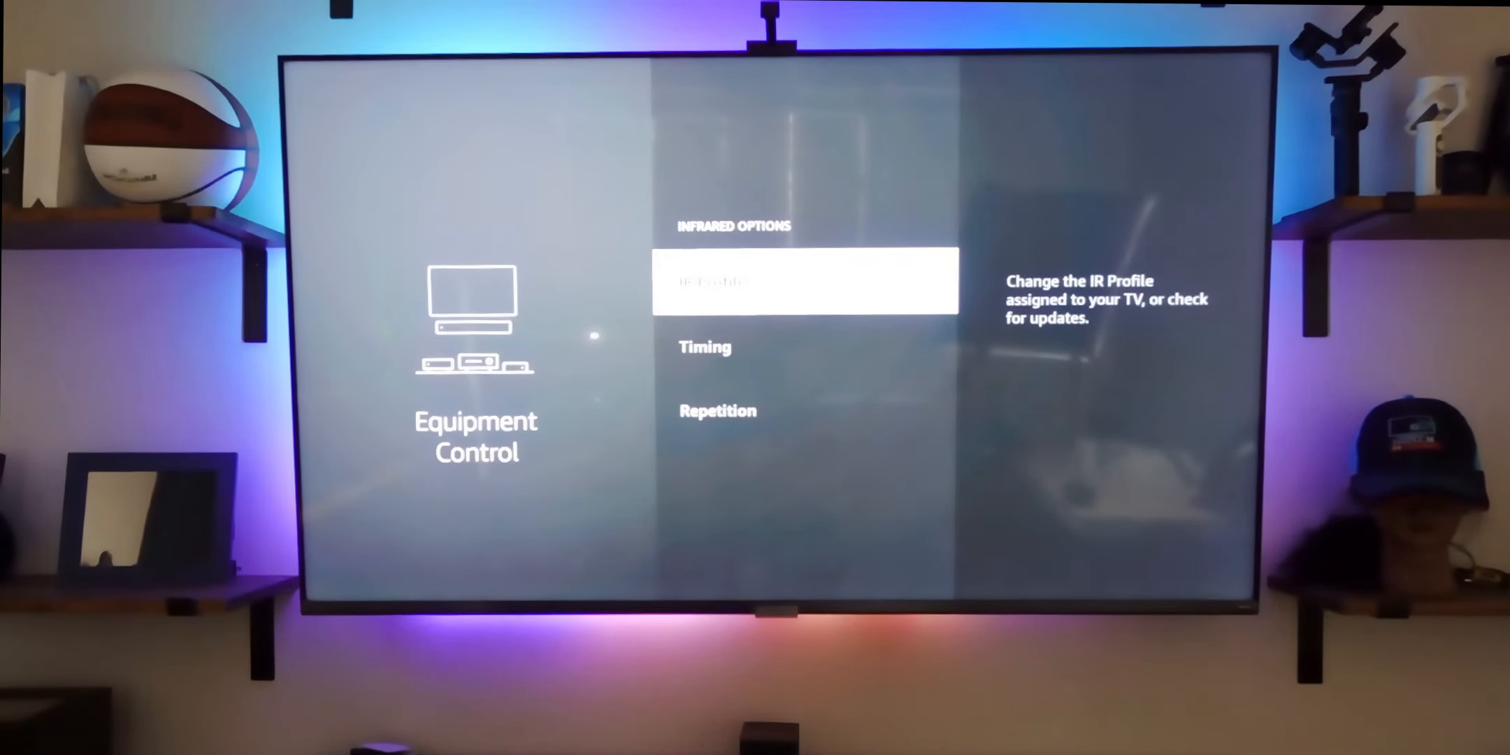
In Infrared Options, move from IR Profile to Timing showing the 120ms interval
{"action": "key", "text": "Down"}
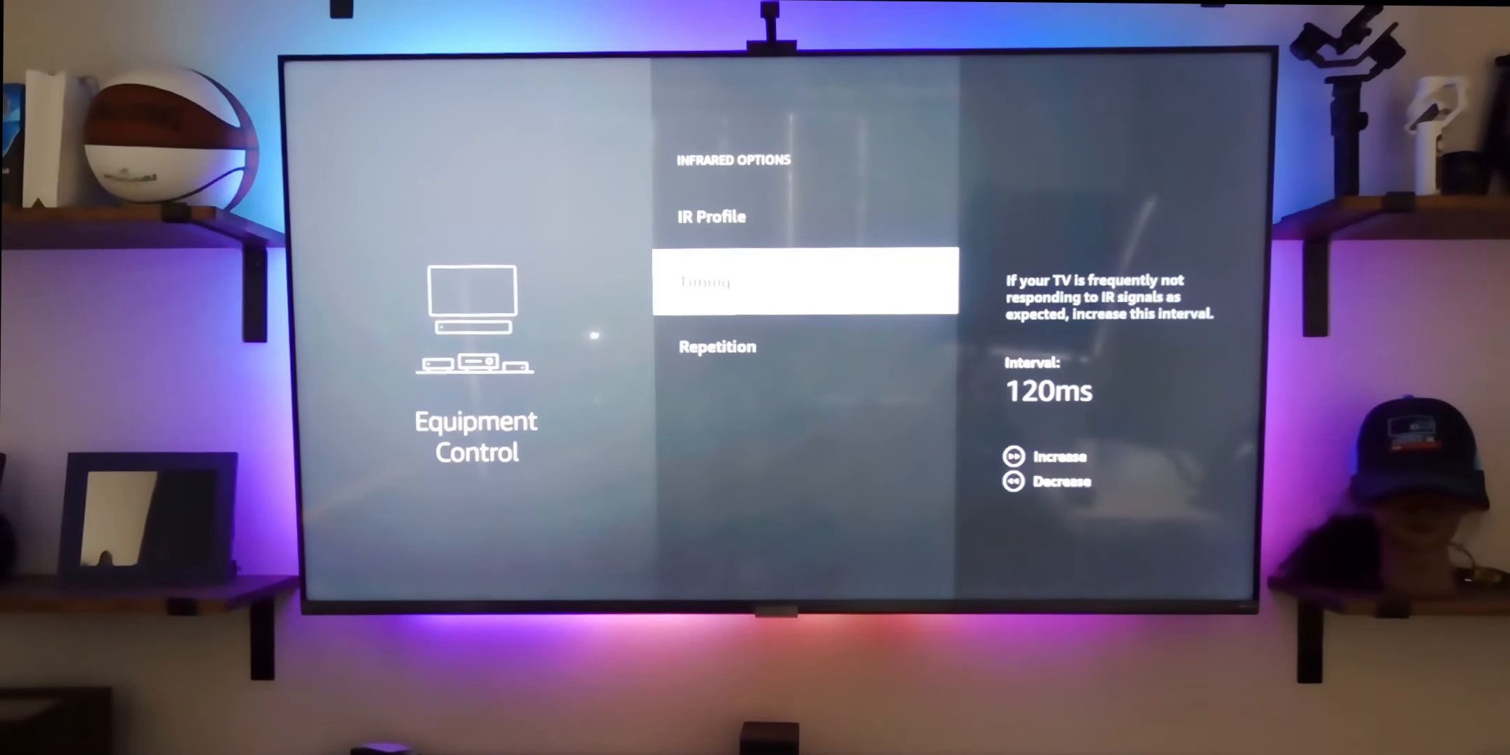
{"action": "scroll", "scroll_direction": "down", "scroll_amount": 3}
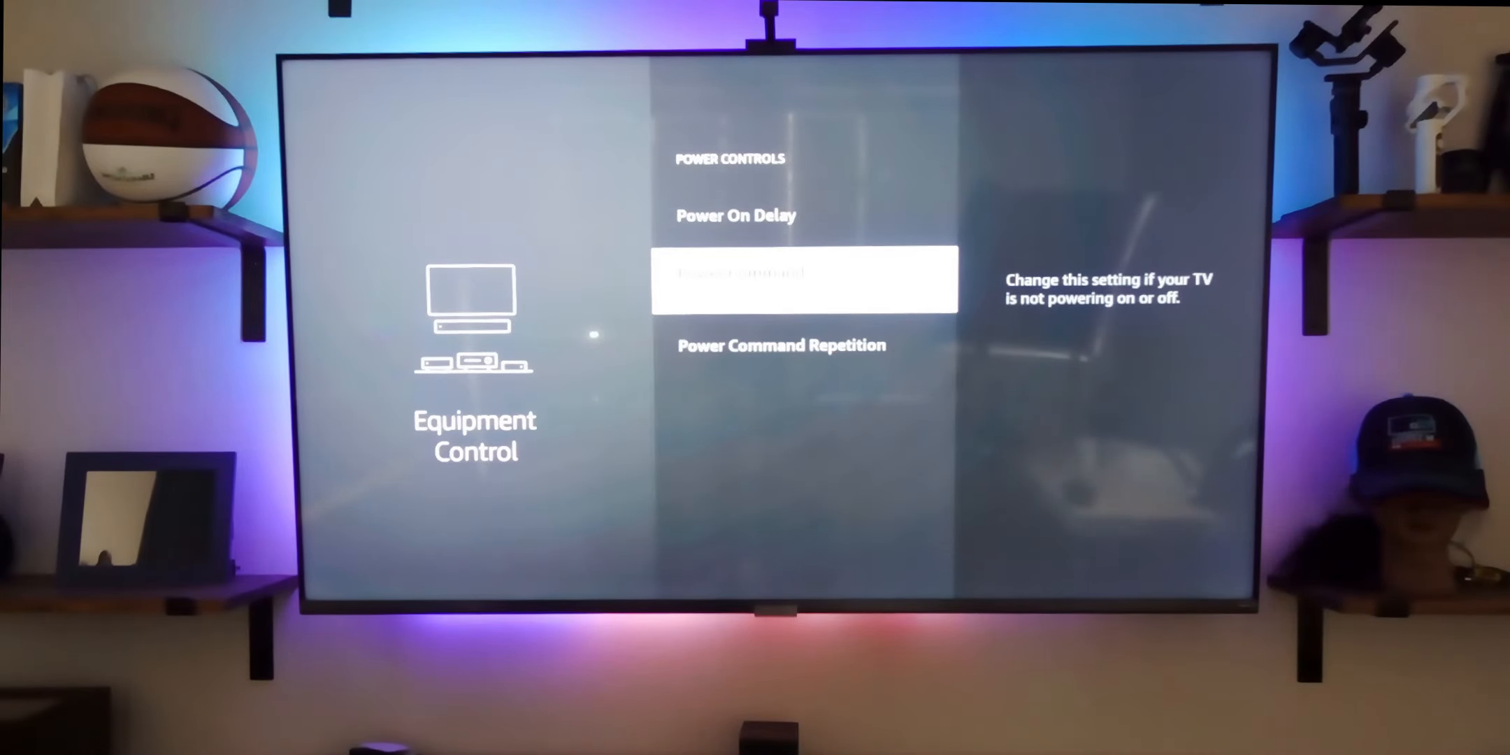
Leave Power Controls for the TV settings list and move to Input Switching
{"action": "key", "text": "Back"}
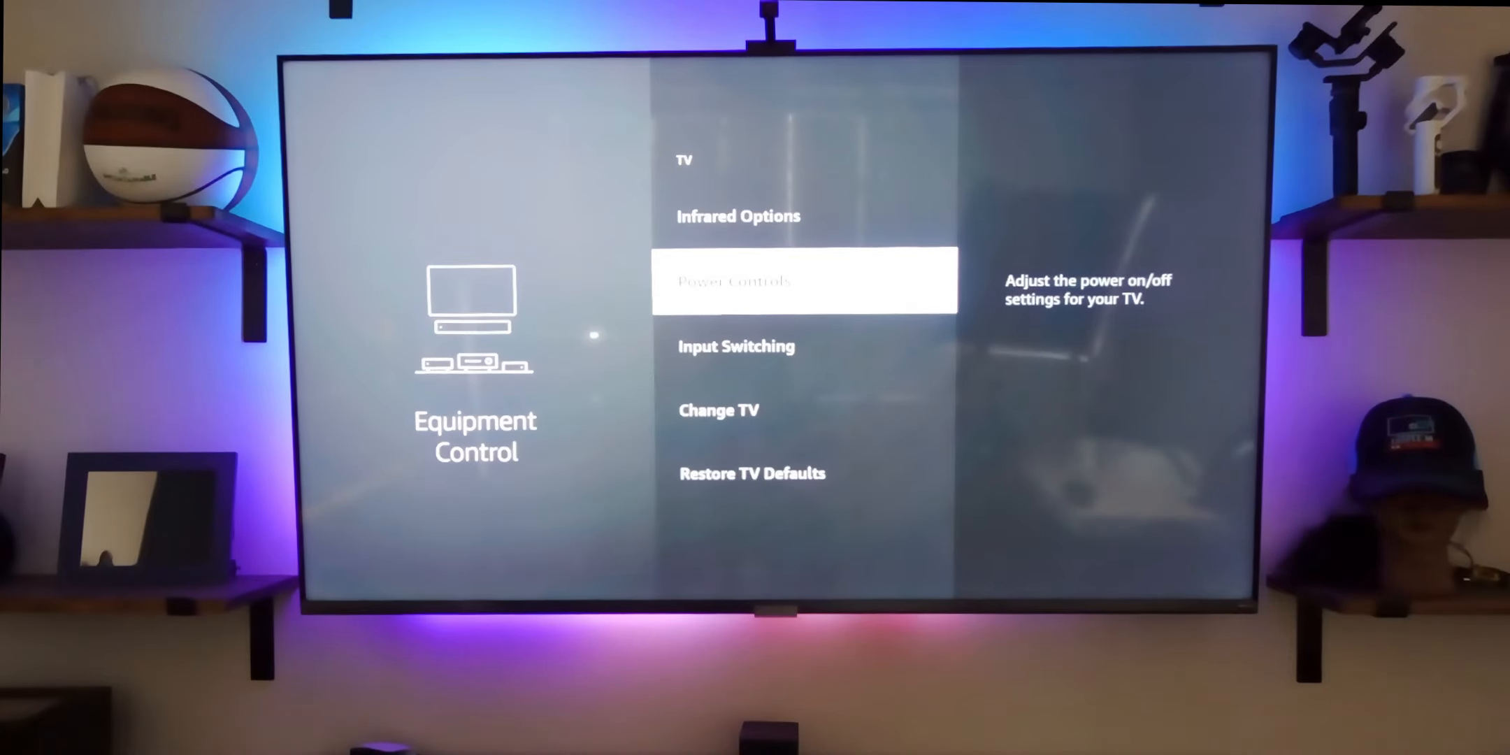
{"action": "key", "text": "Down"}
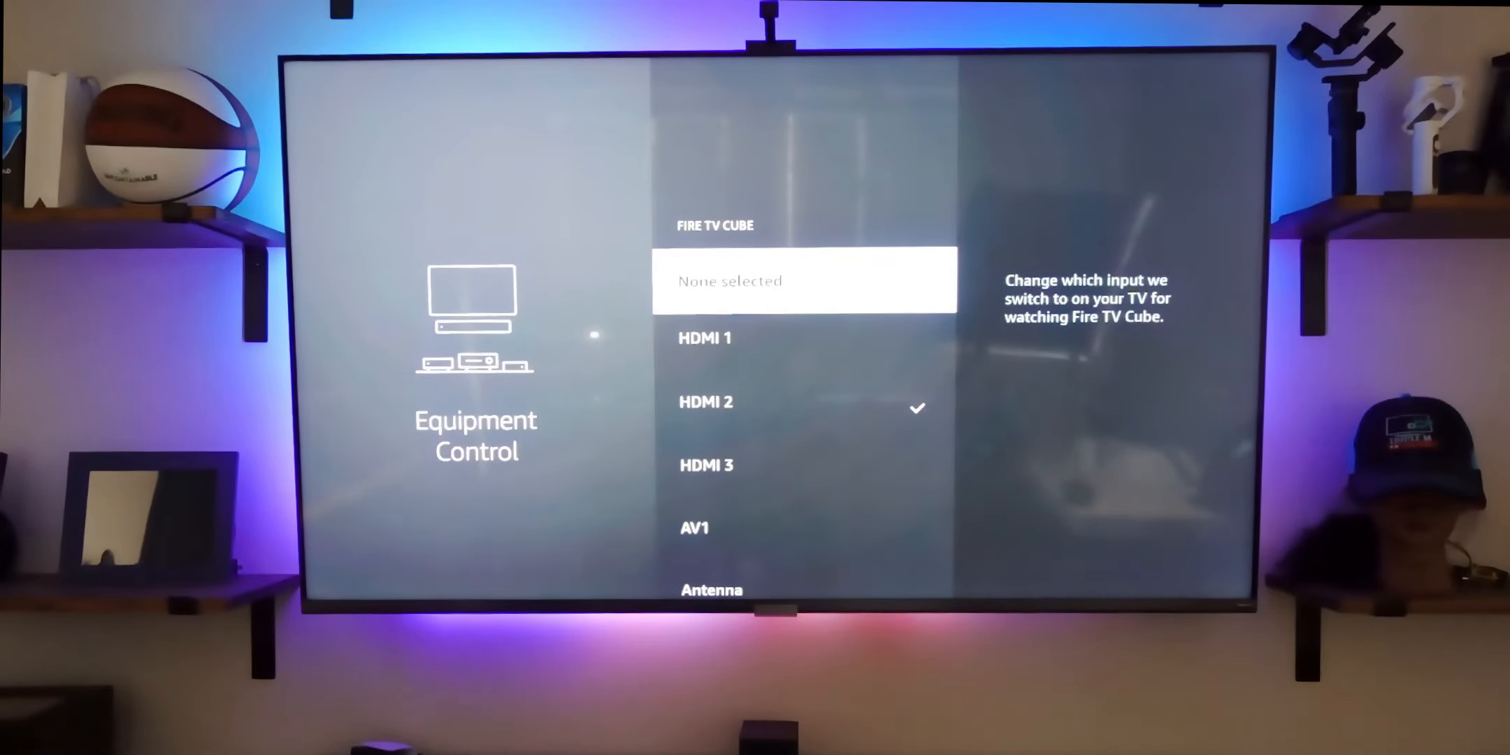
Scroll through Input Switching with HDMI 2 set for Fire TV Cube toward Advanced Settings
{"action": "scroll", "scroll_direction": "down", "scroll_amount": 3}
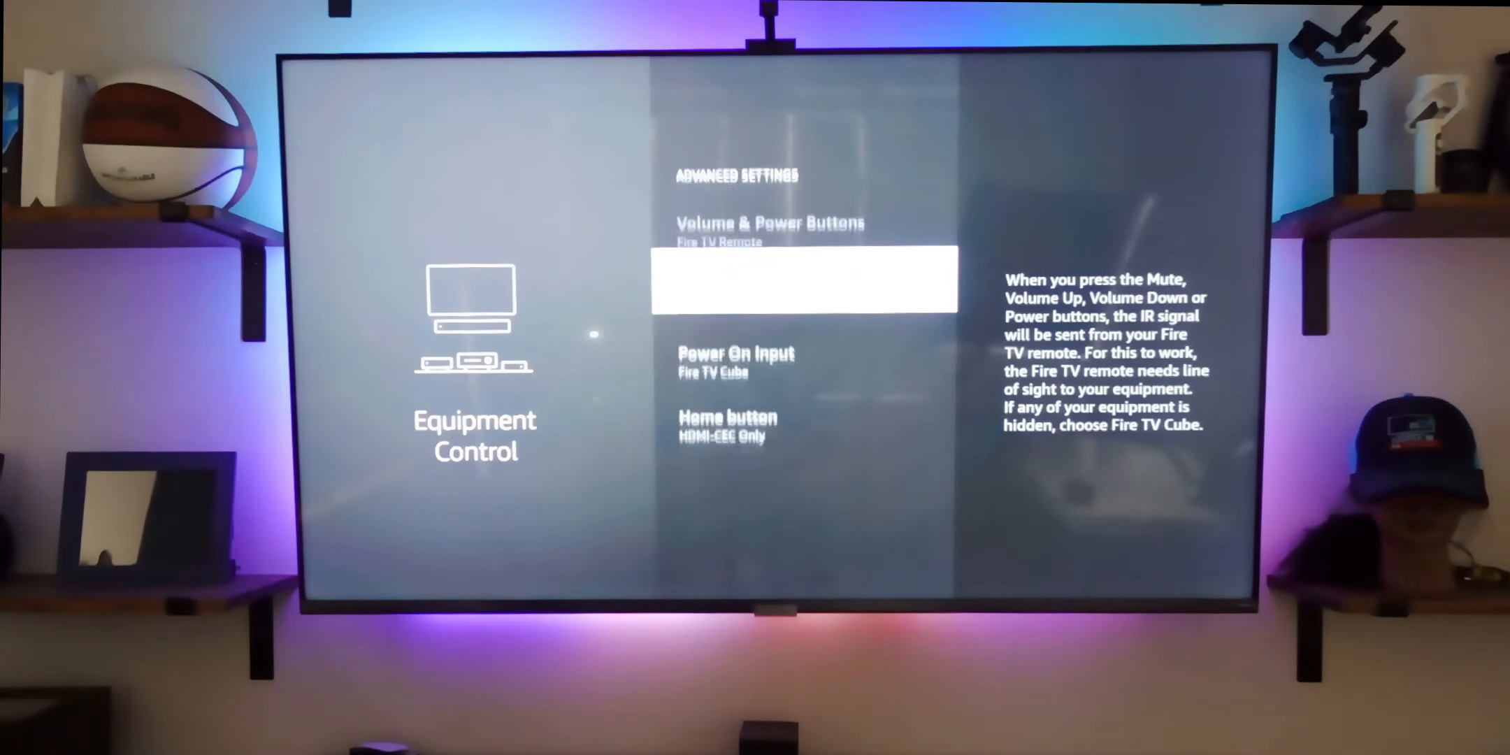
Scroll Advanced Settings: Fire TV Remote buttons, Fire TV Cube power-on input, HDMI-CEC Only home
{"action": "scroll", "scroll_direction": "down", "scroll_amount": 3}
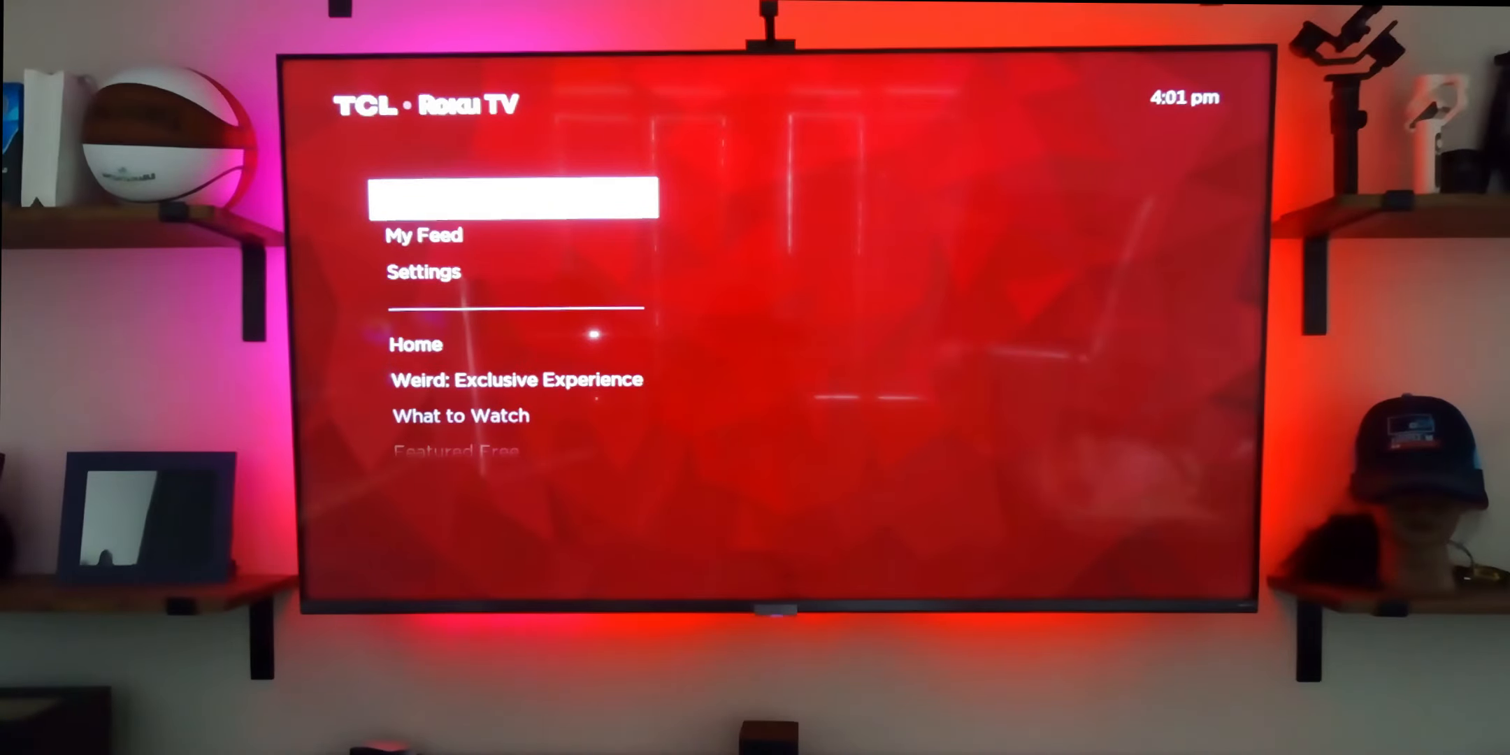
On the Roku TV, set System > Power > Power on to Streaming box (HDMI 2)
{"action": "left_click", "coordinate": [424, 271]}
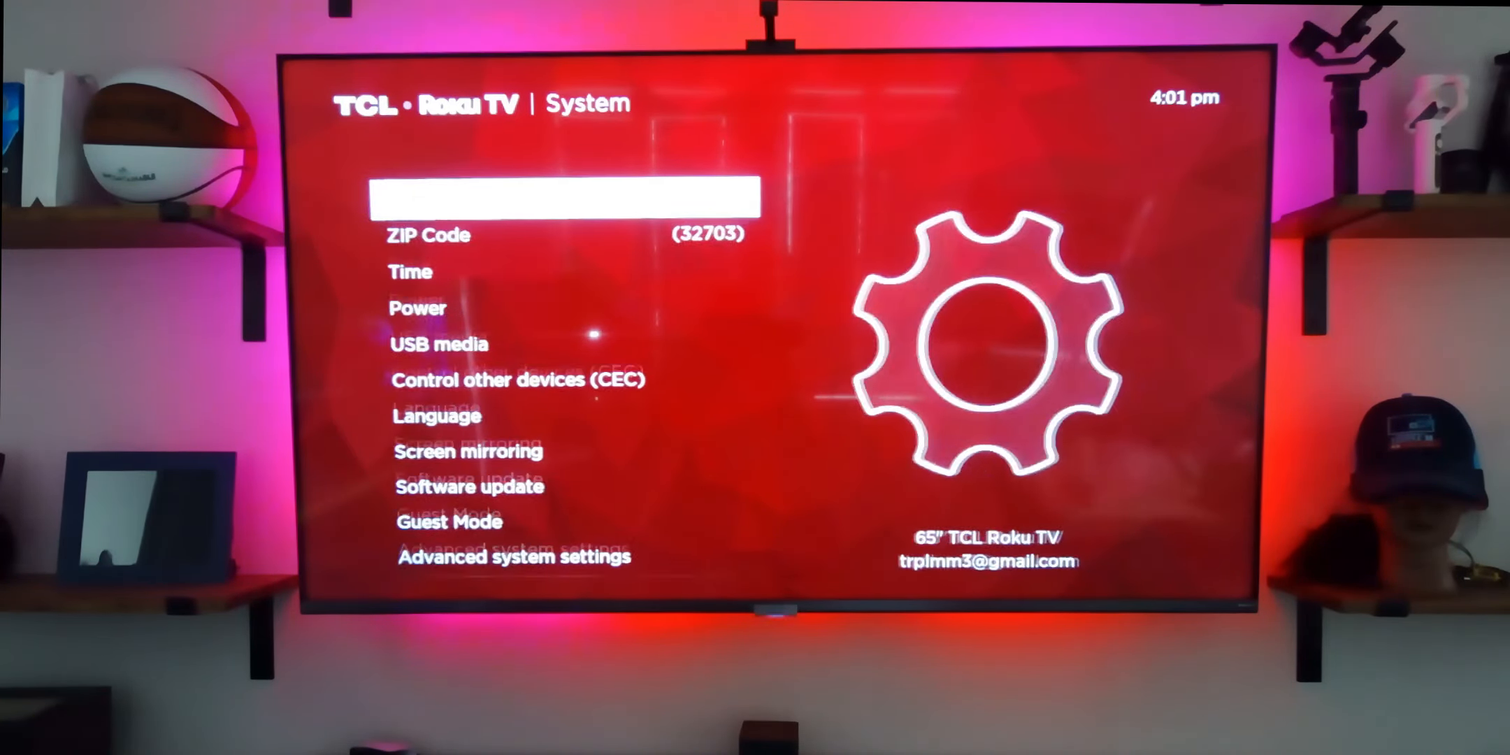
{"action": "left_click", "coordinate": [417, 307]}
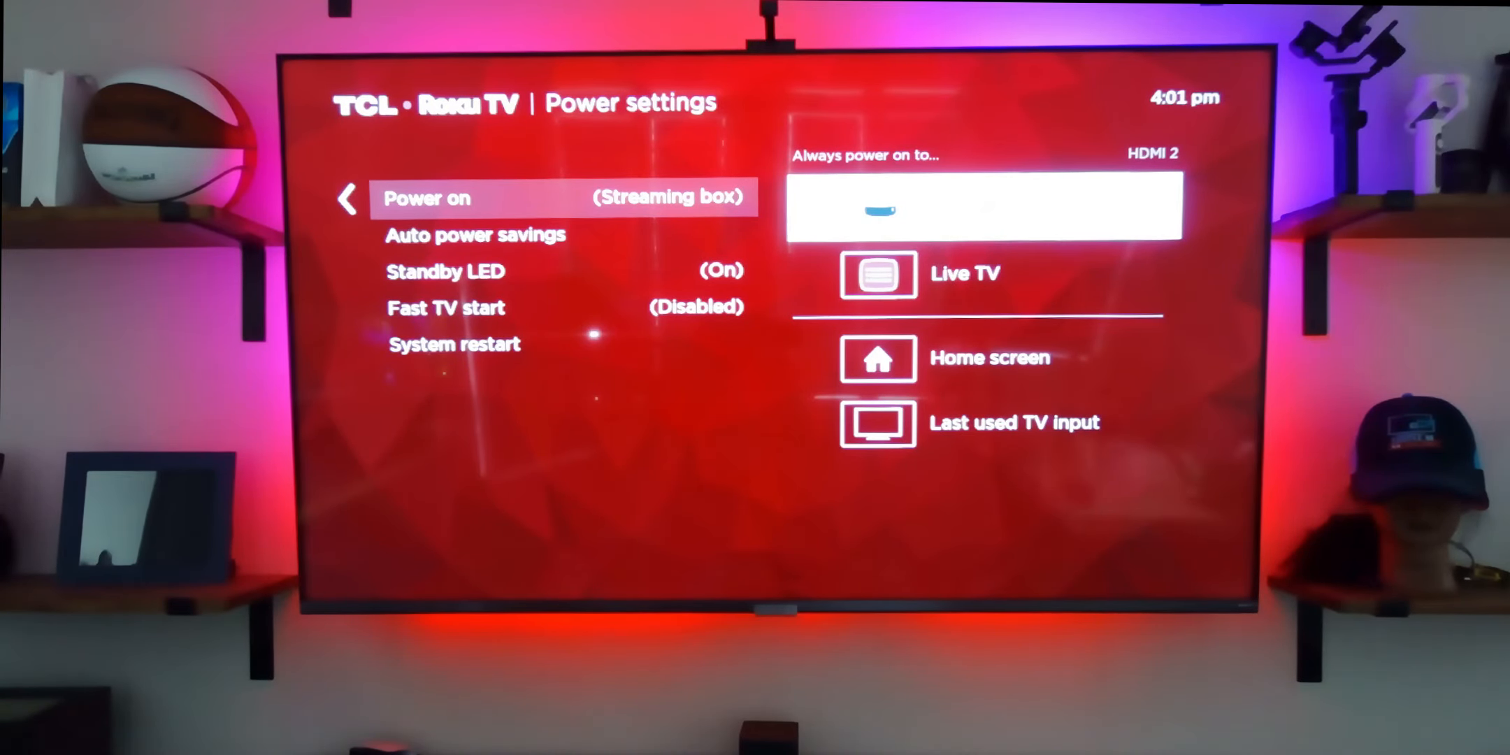
{"action": "scroll", "scroll_direction": "up", "scroll_amount": 3}
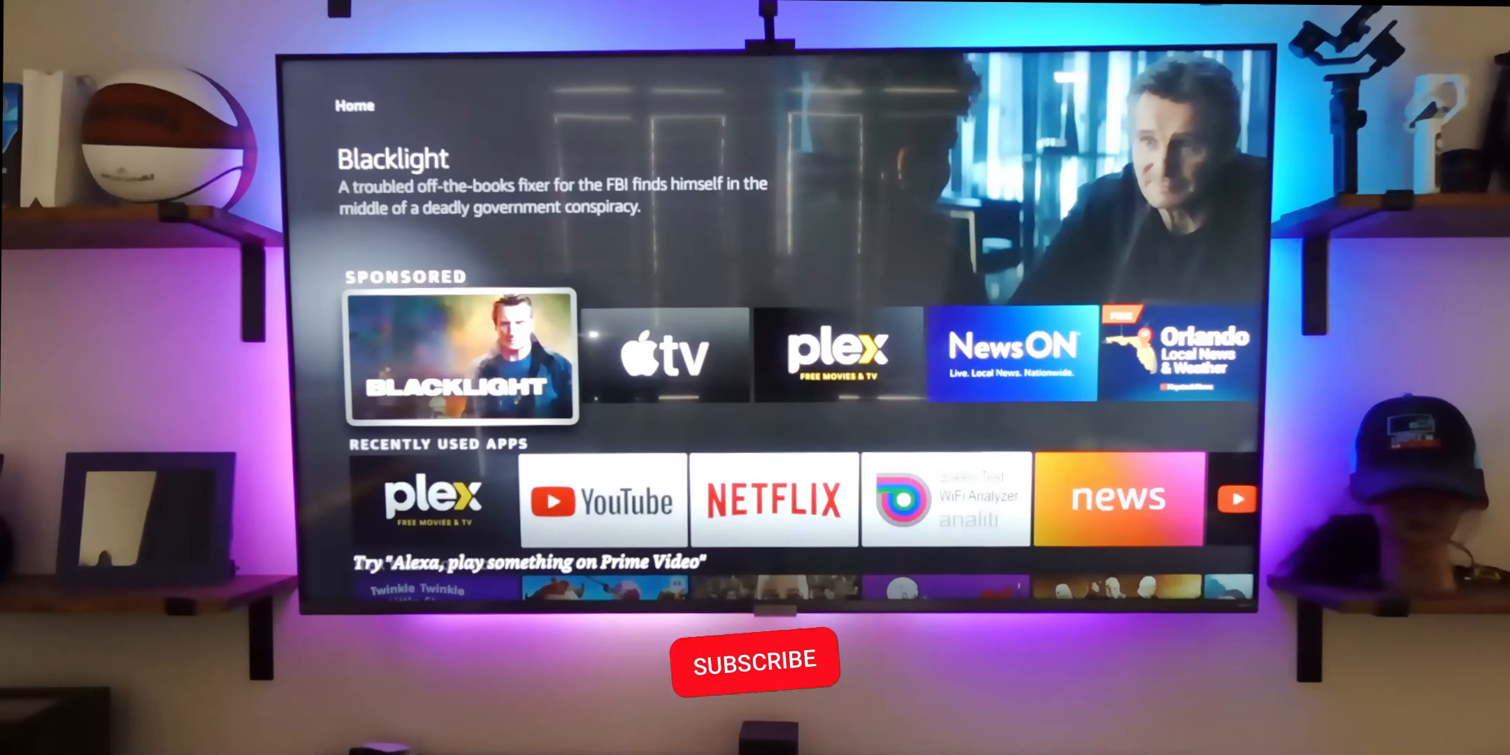
Return to the Fire TV home screen
{"action": "left_click", "coordinate": [754, 660]}
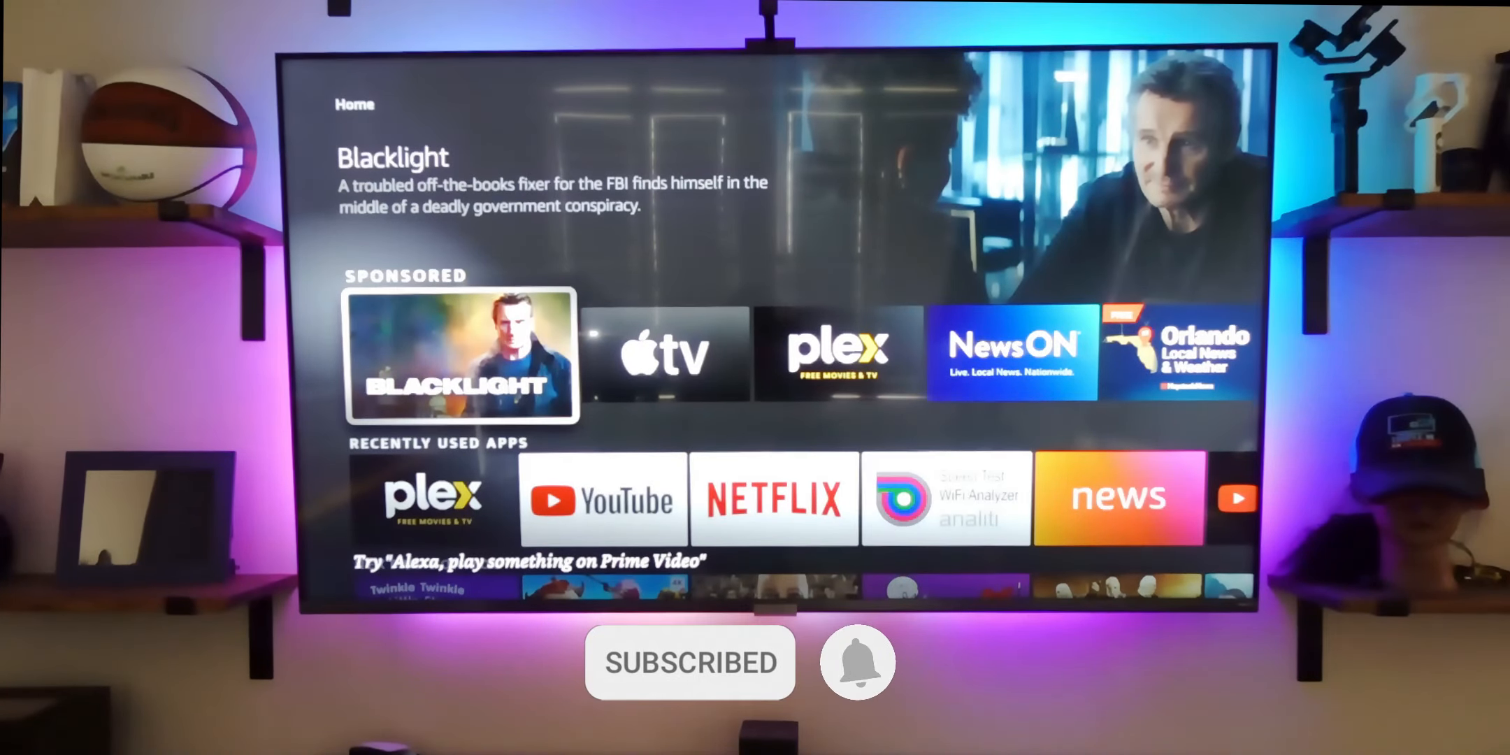